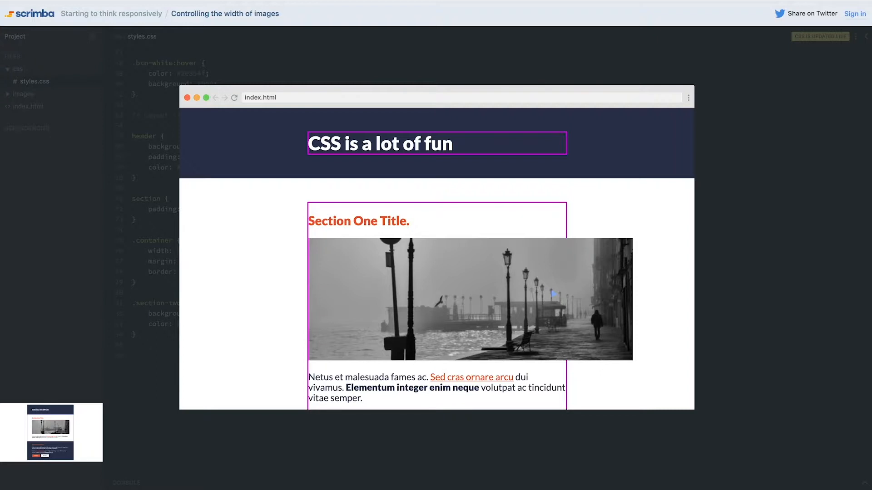
mouse_move(439, 443)
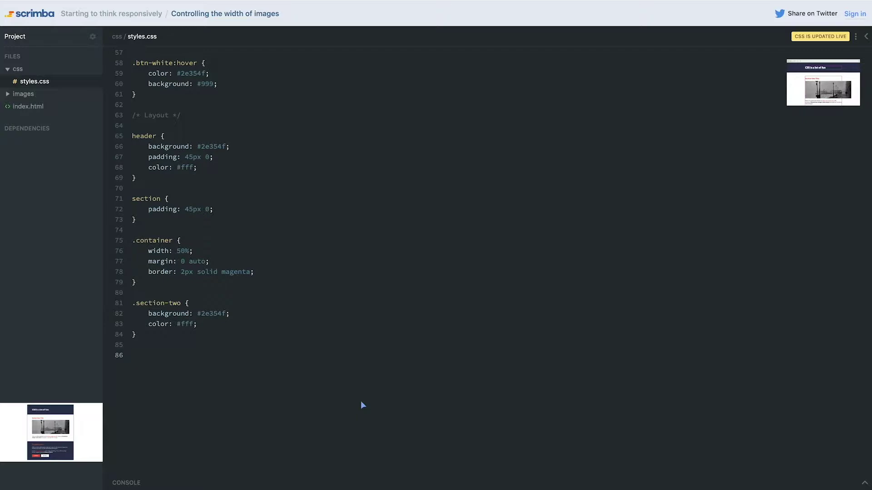
mouse_move(294, 306)
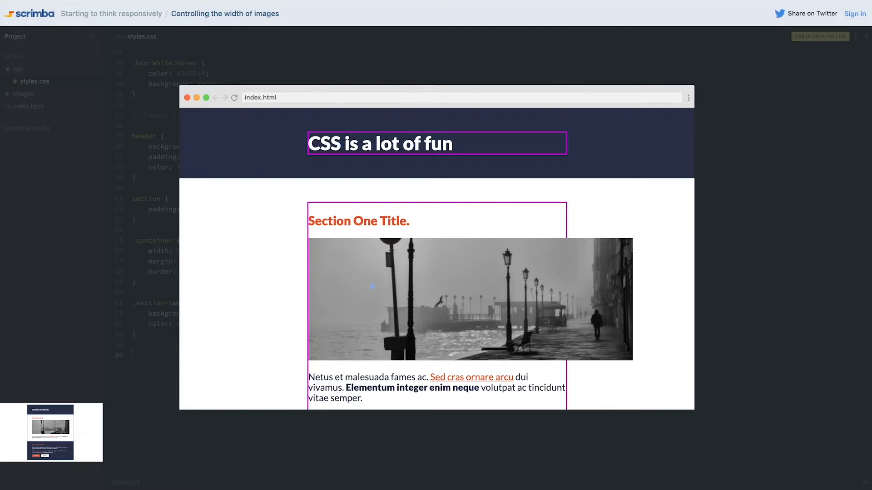
mouse_move(647, 346)
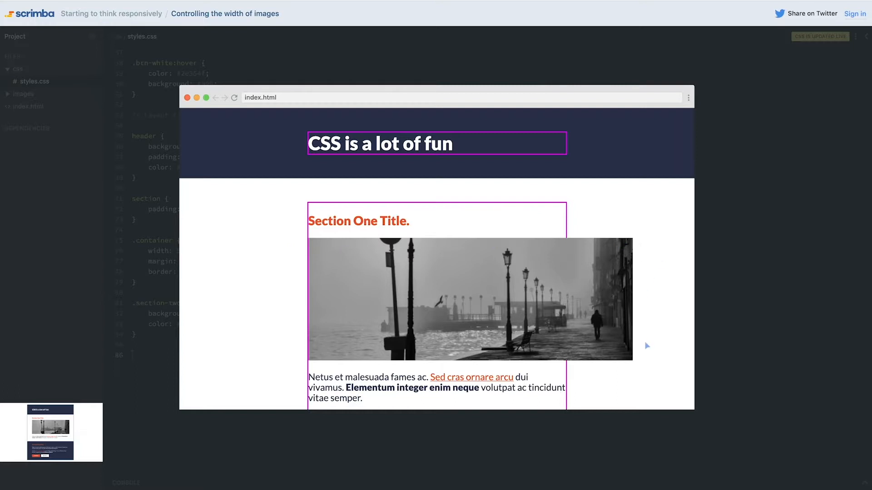
mouse_move(336, 362)
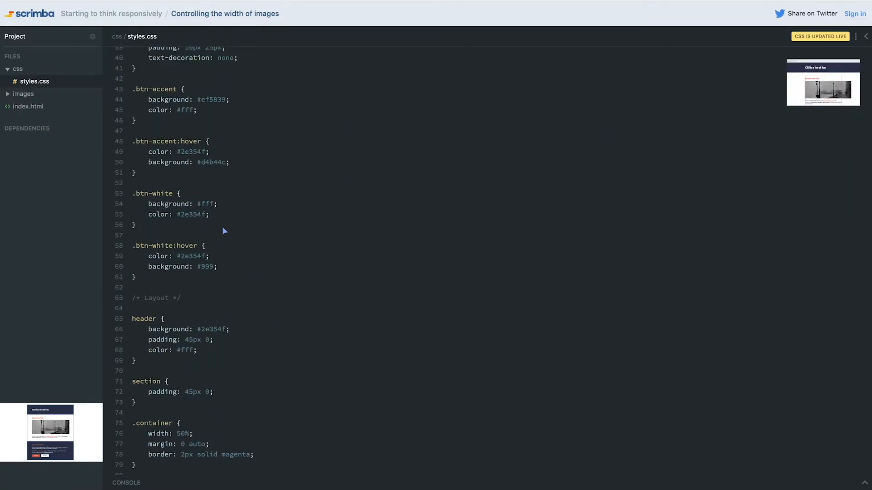
- Check the img element in index.html, then write img { width: 250px; } in styles.css
scroll("up", 3)
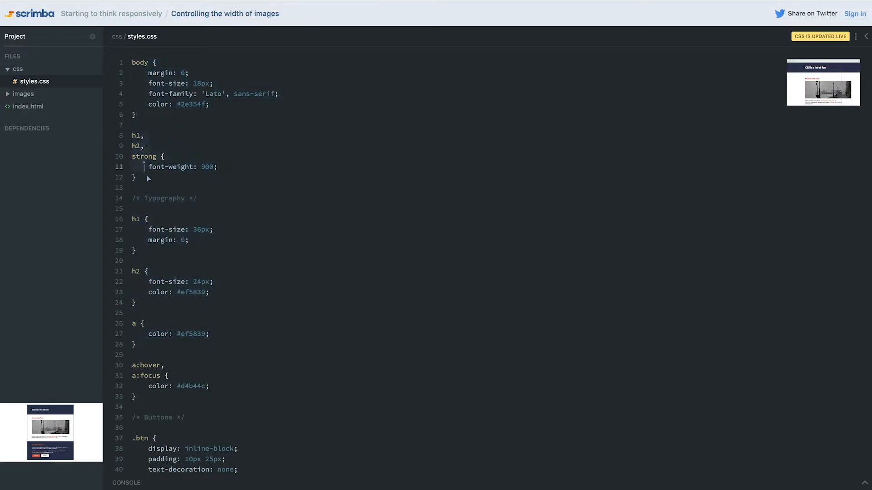
scroll("down", 3)
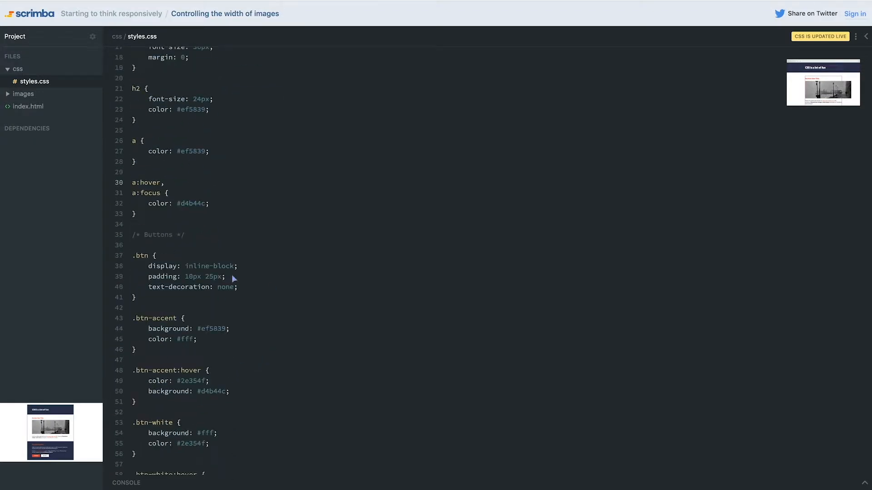
scroll("up", 3)
type("img")
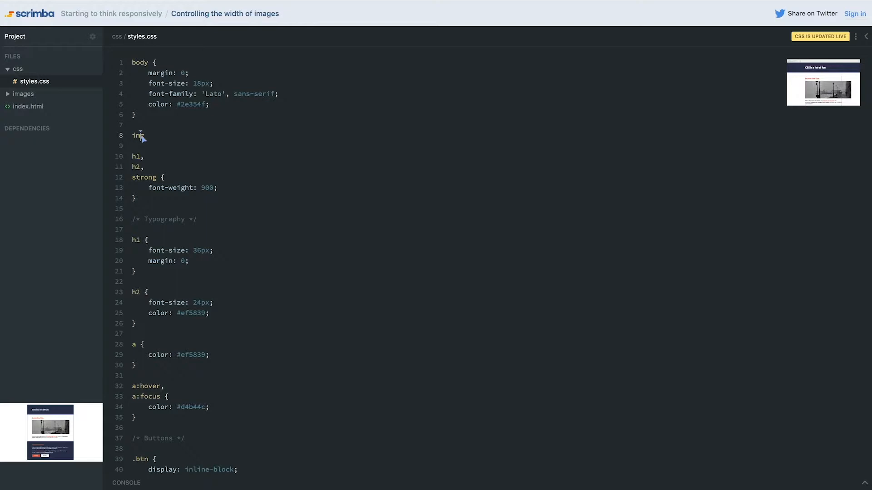
left_click(28, 106)
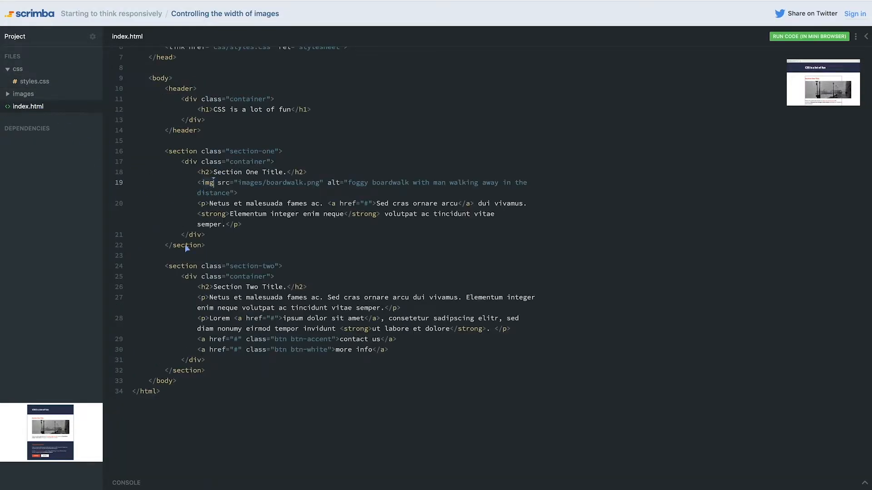
left_click(33, 81)
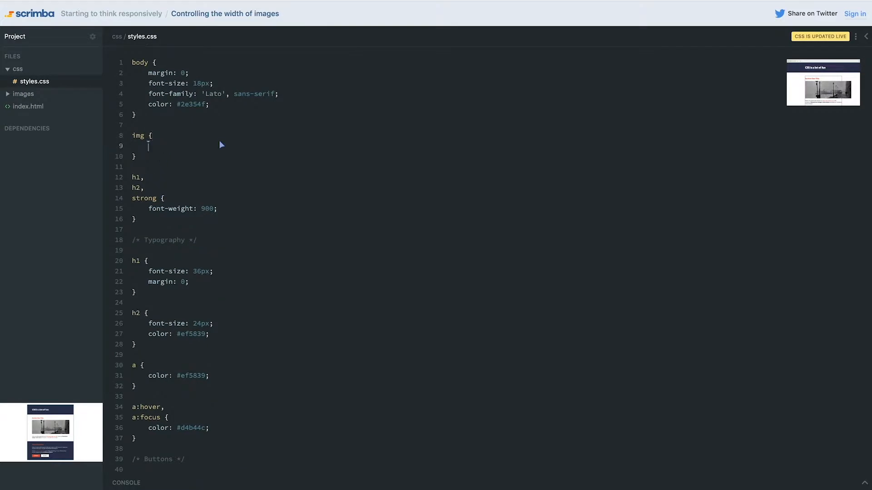
type("width:")
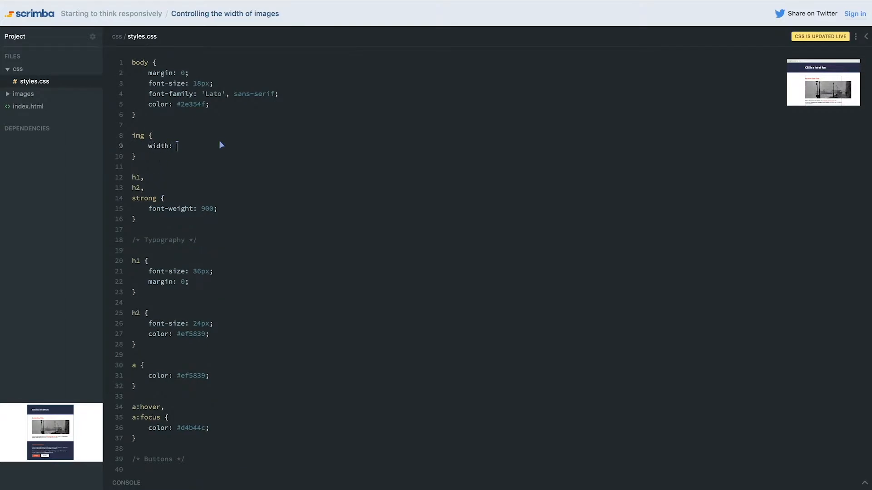
type("250p")
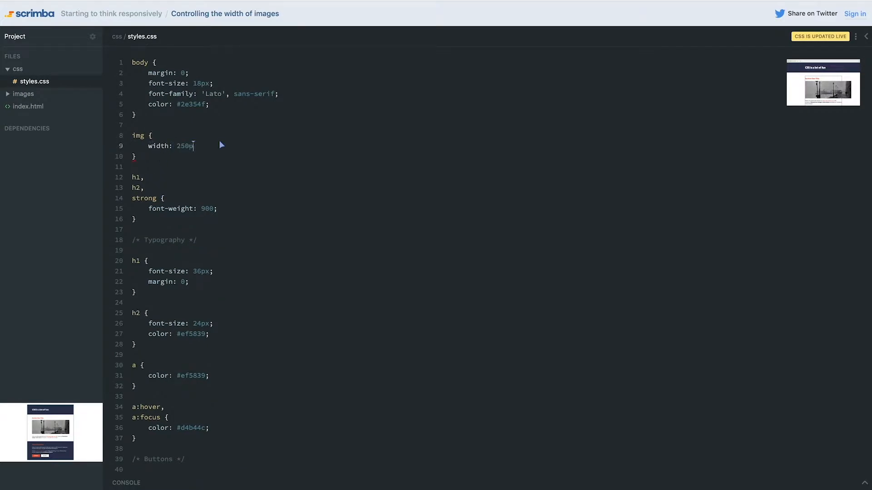
type("x;")
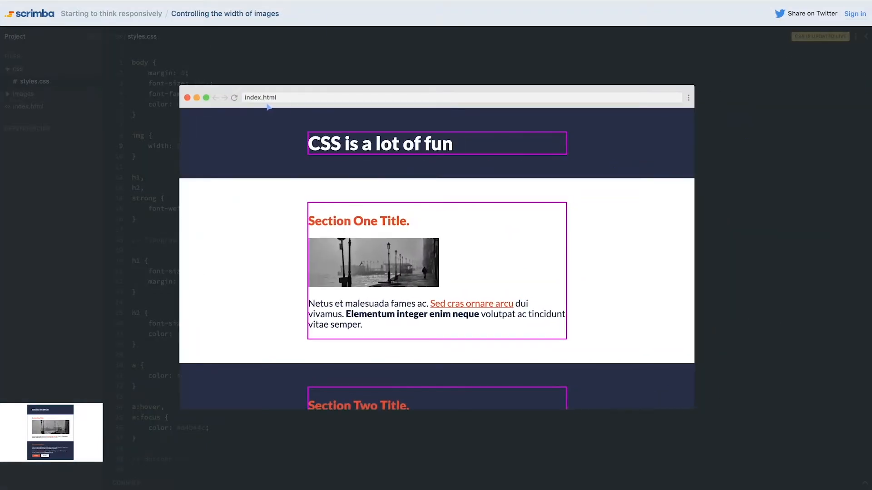
mouse_move(544, 265)
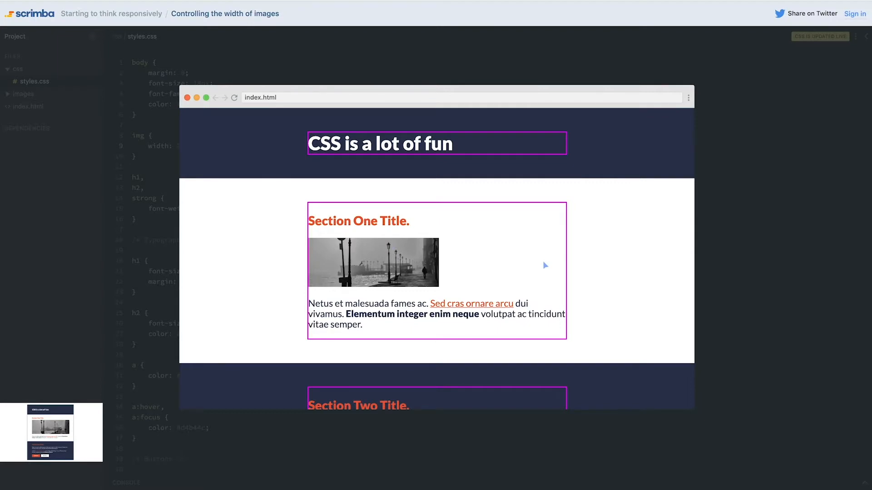
mouse_move(544, 265)
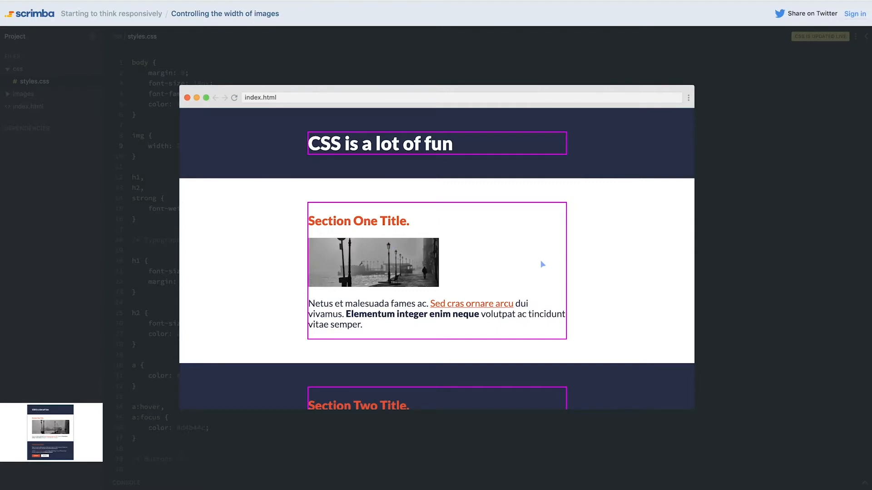
mouse_move(724, 277)
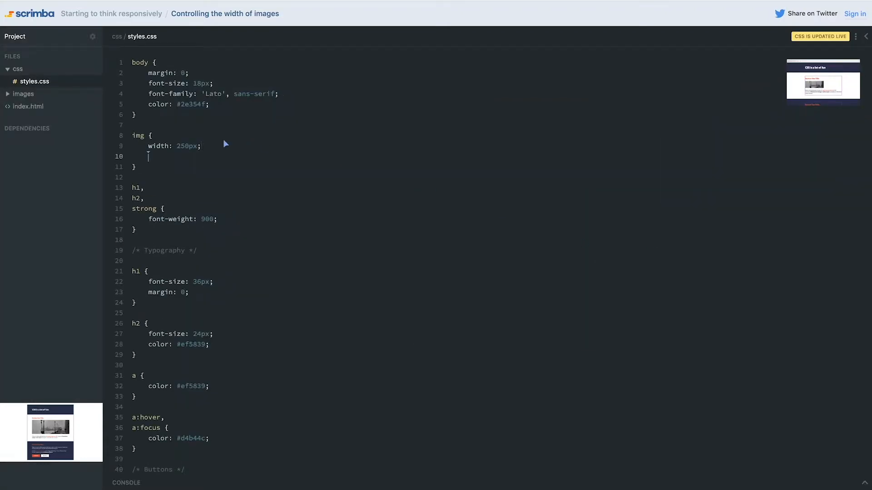
type("height: 250px;")
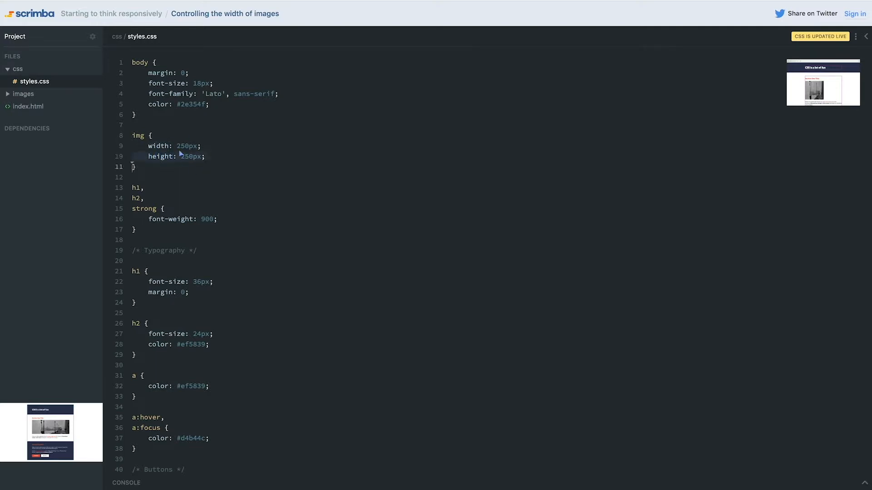
key("Backspace")
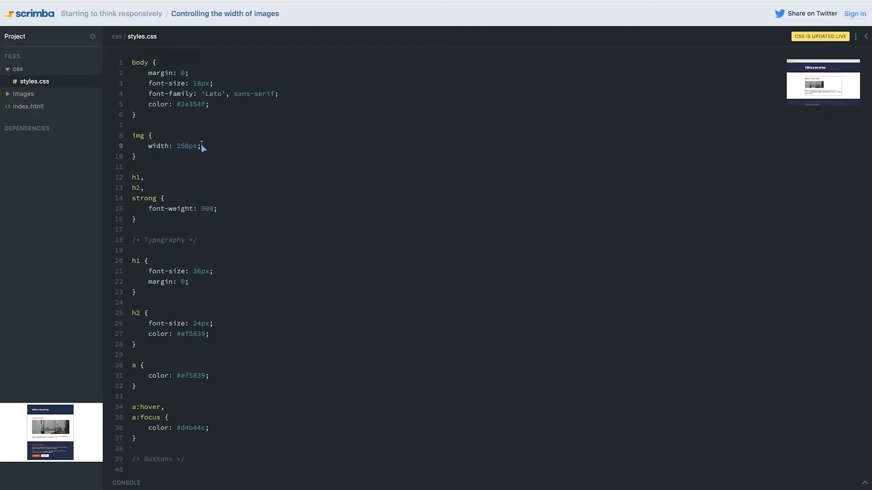
mouse_move(618, 105)
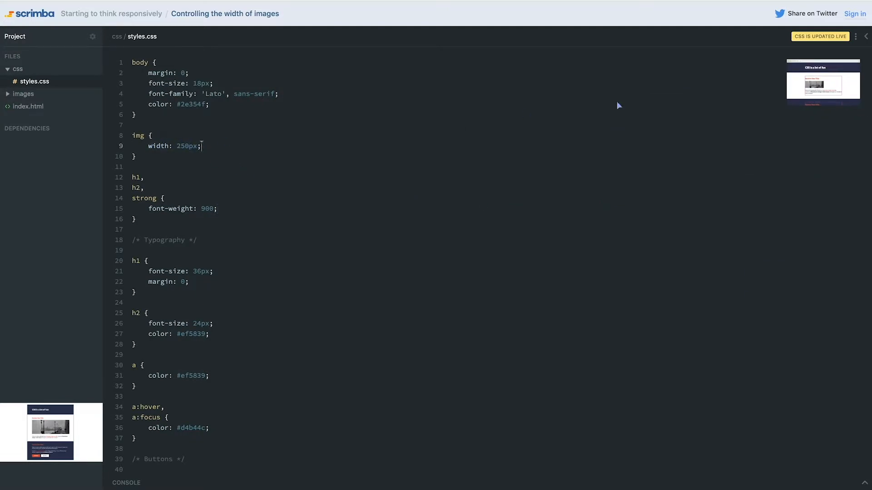
mouse_move(271, 134)
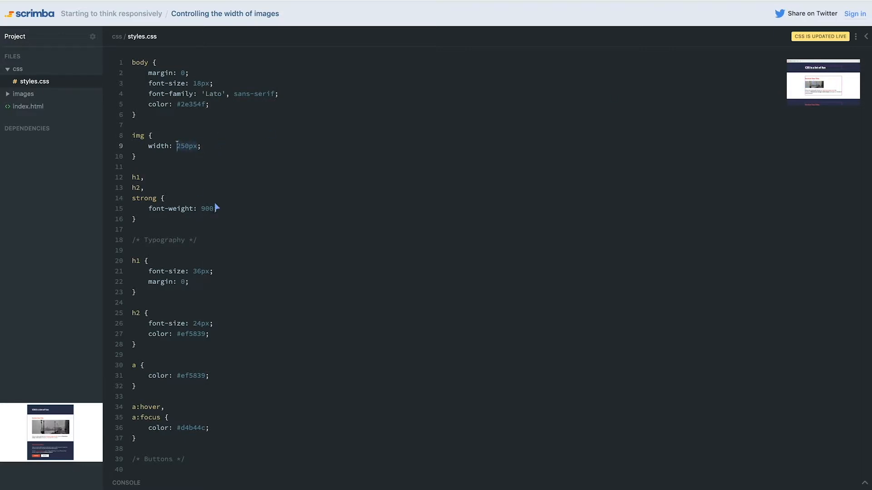
mouse_move(199, 156)
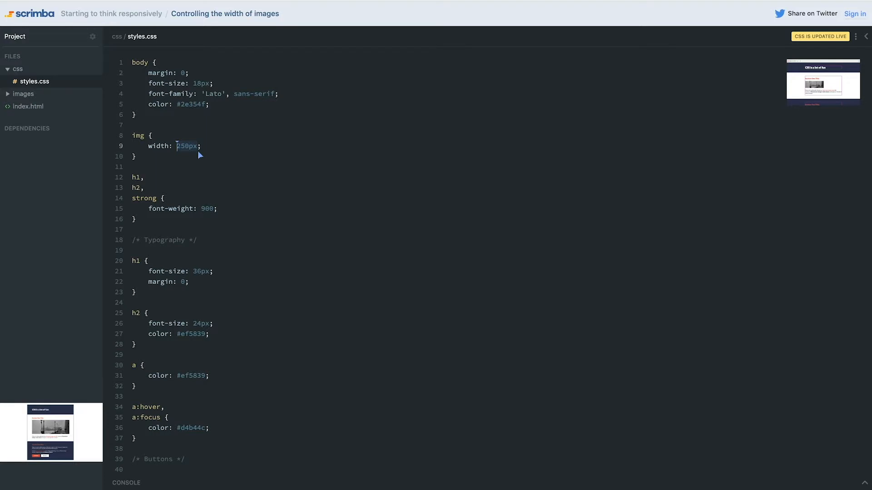
- Change the img rule's width value from pixels to 50%
scroll("down", 3)
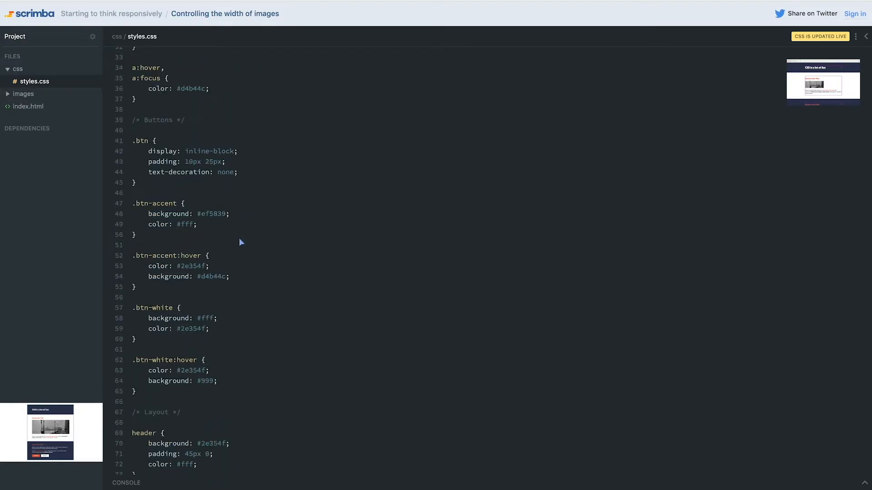
scroll("down", 3)
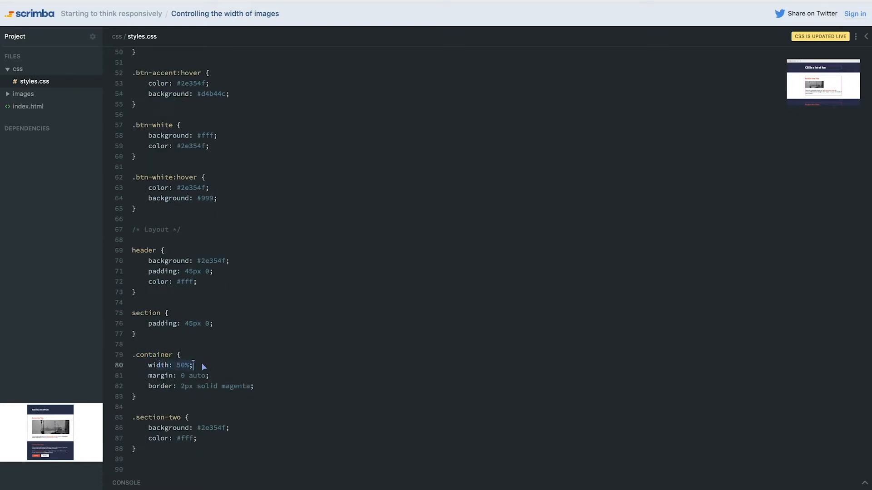
scroll("down", 3)
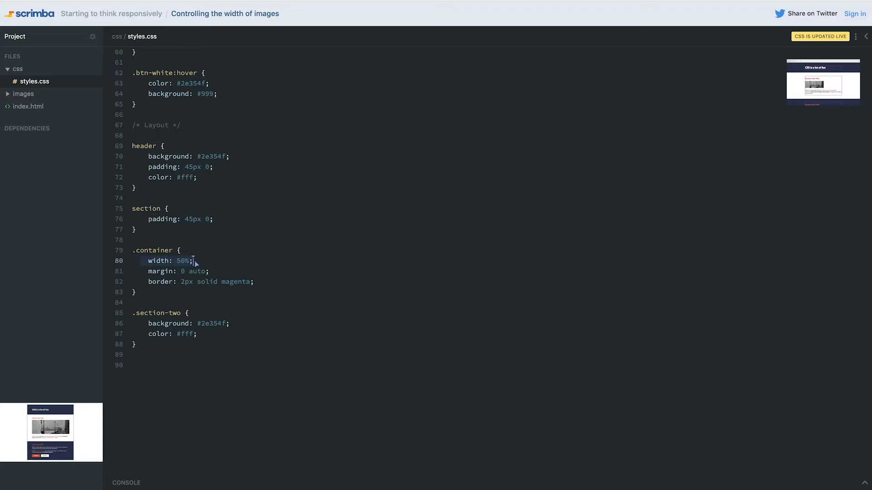
scroll("up", 3)
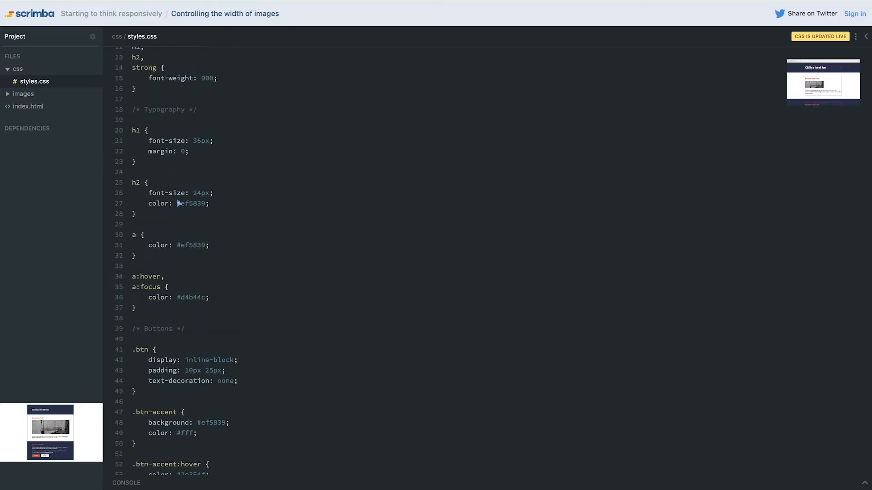
scroll("up", 3)
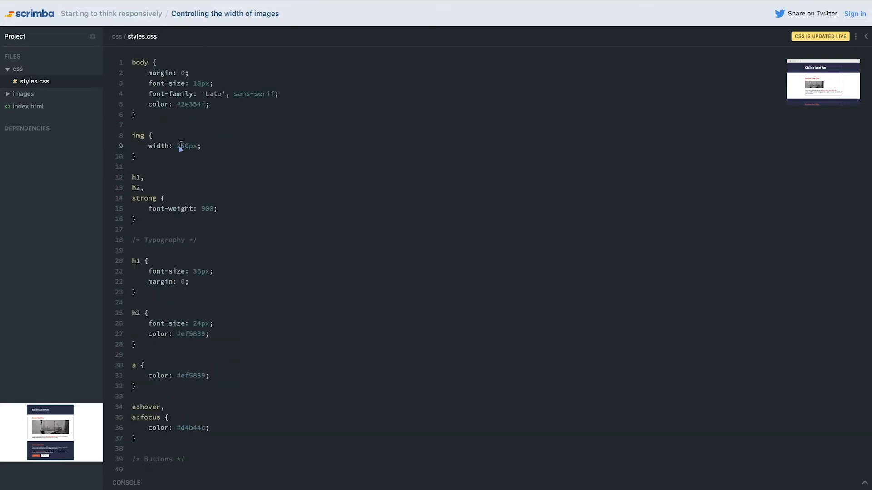
type("50%")
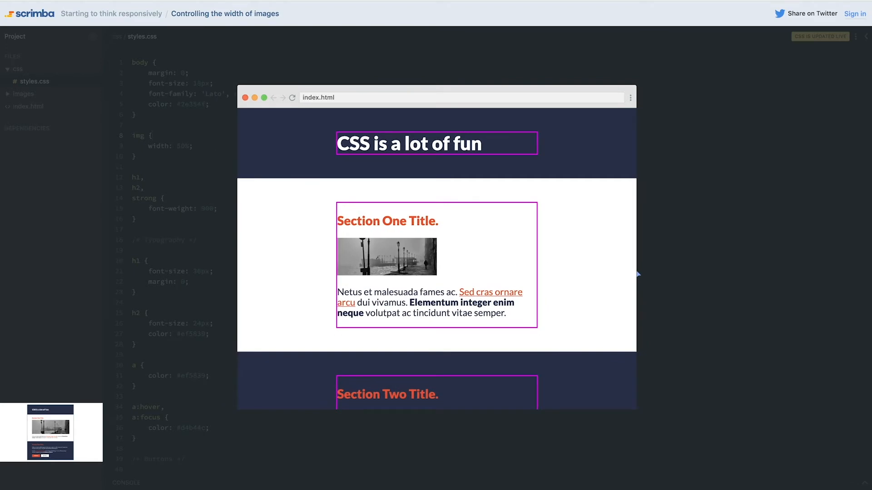
mouse_move(654, 271)
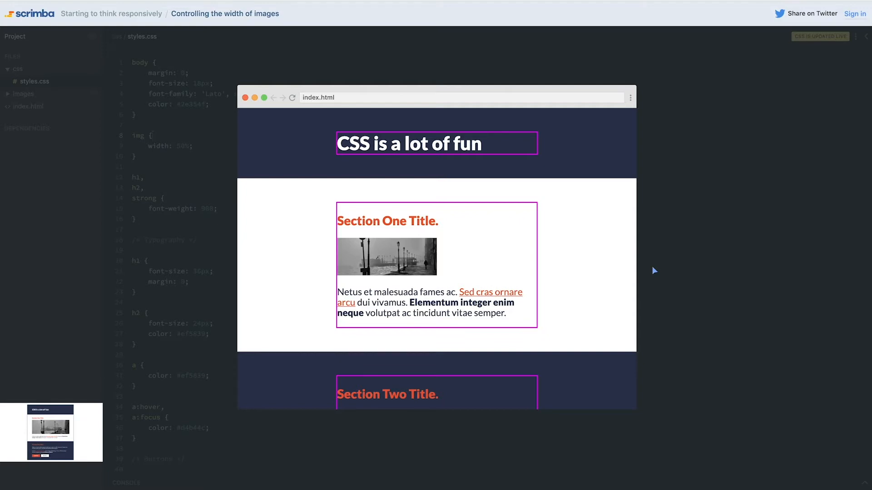
- Switch to index.html to view the img element inside the first section's container div
left_click(28, 106)
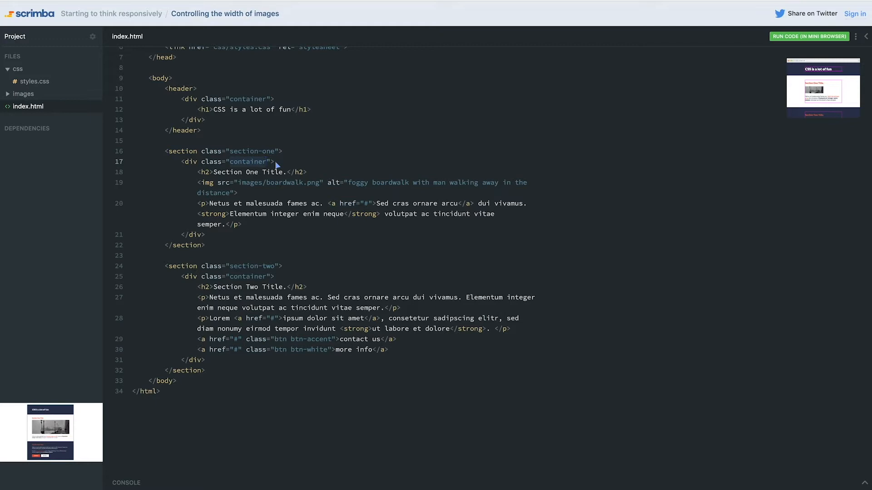
mouse_move(201, 182)
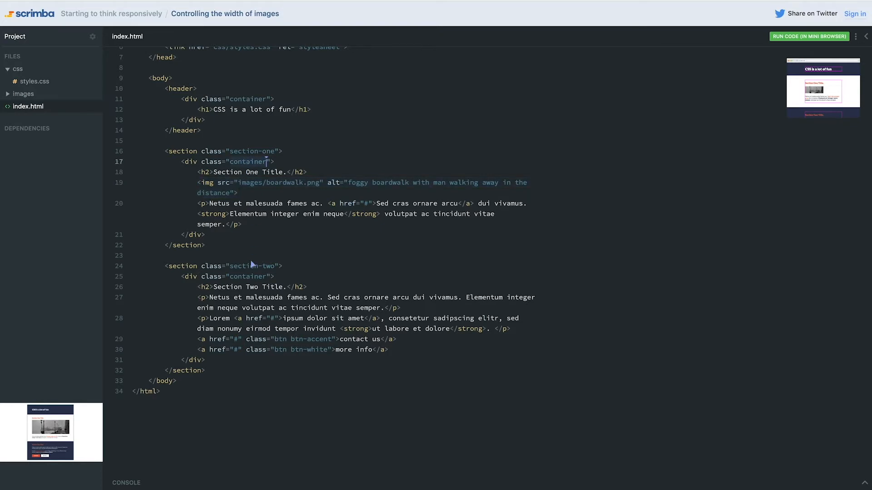
- Return to styles.css after reviewing the div.container markup
left_click(34, 81)
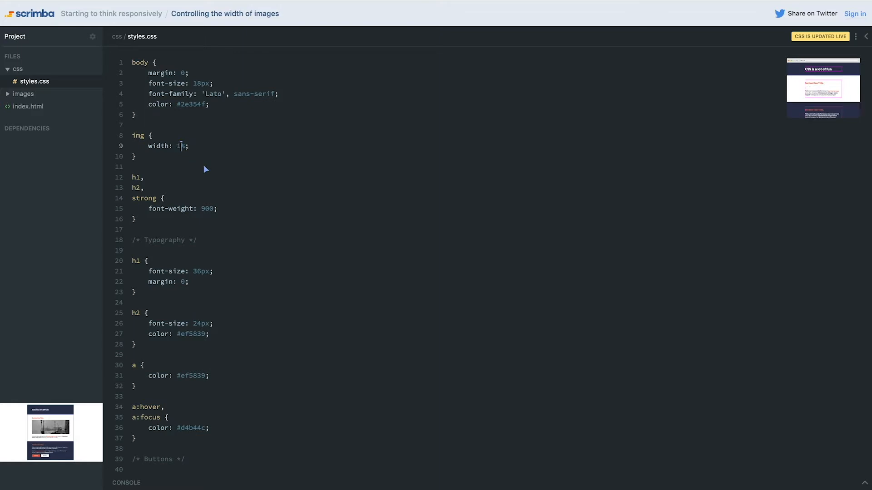
- Set the img width to 100% and locate the .container rule's magenta border line
type("00%")
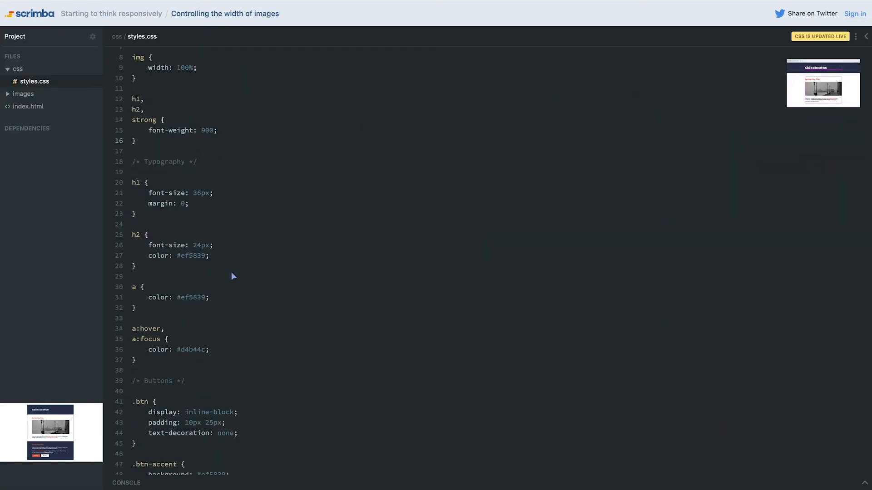
scroll("down", 3)
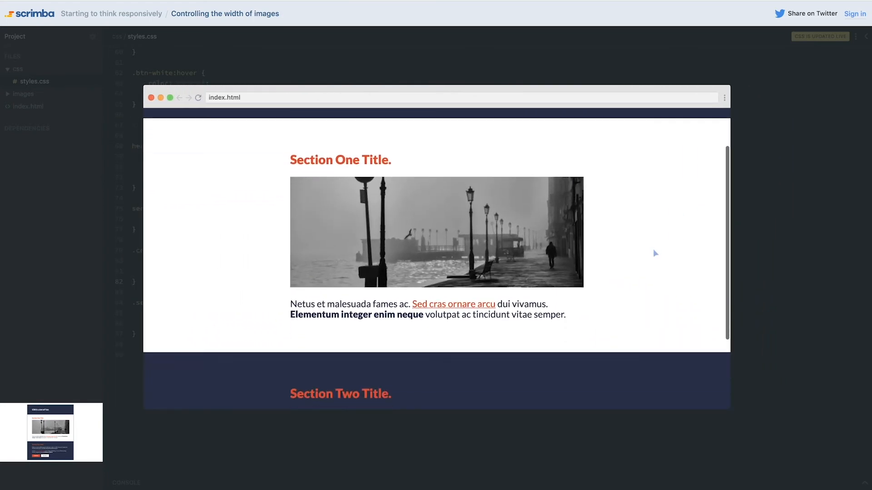
scroll("down", 3)
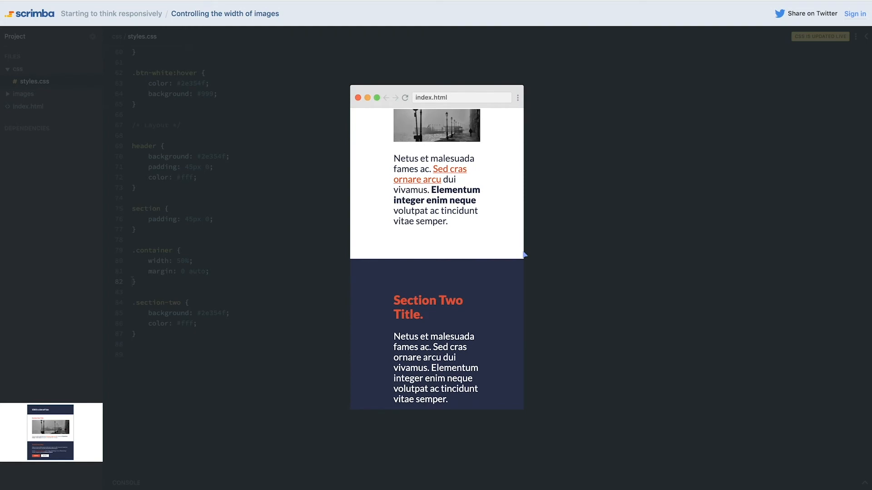
scroll("up", 3)
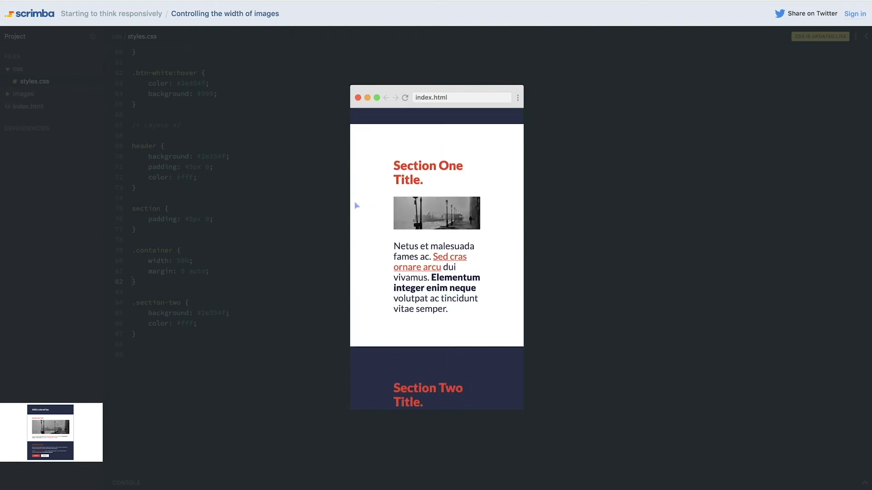
mouse_move(362, 212)
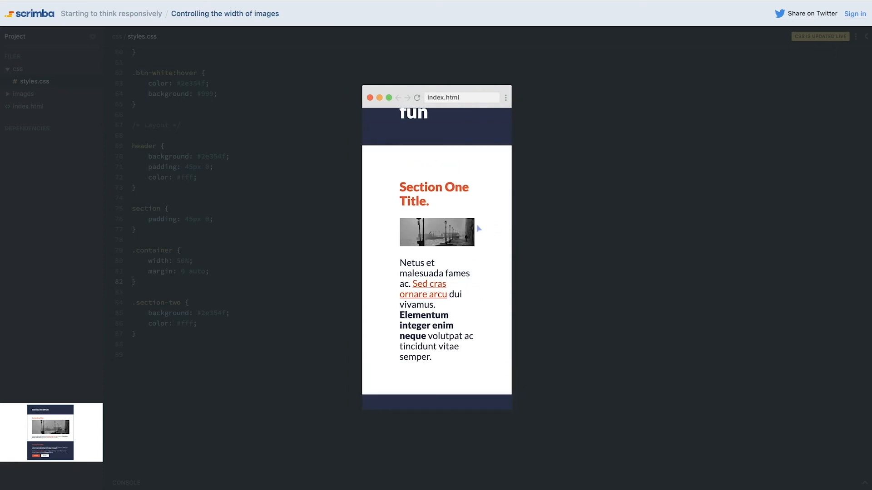
mouse_move(359, 252)
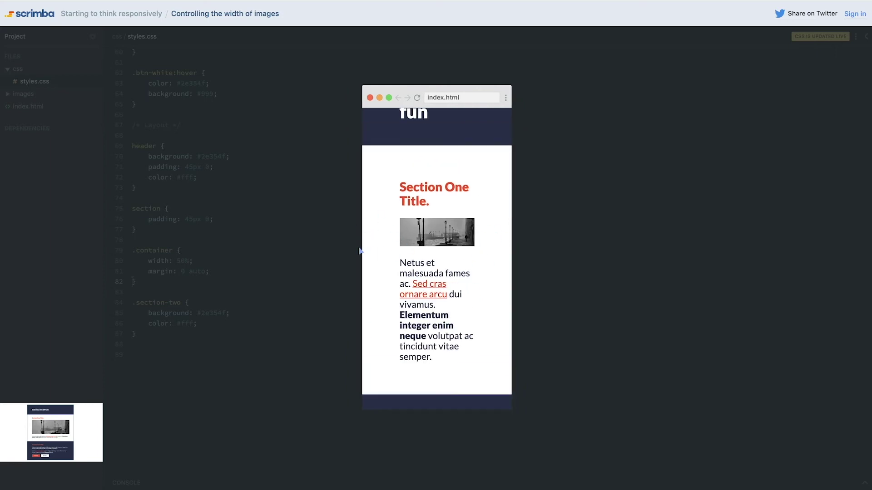
mouse_move(472, 227)
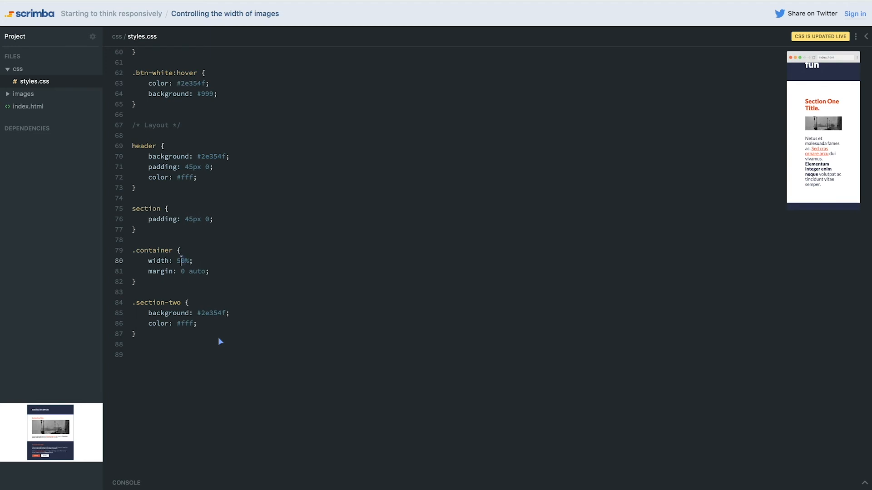
type("90")
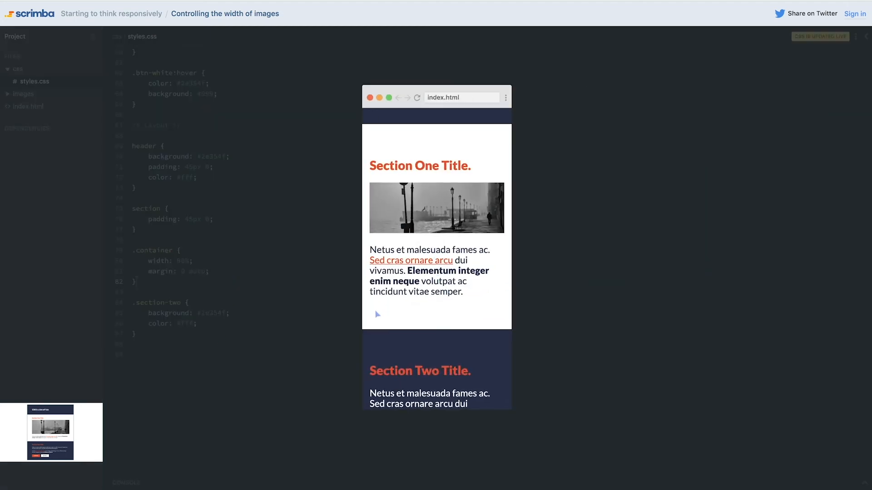
- Scroll through the stylesheet around the .container rule to review its 90% width
scroll("down", 3)
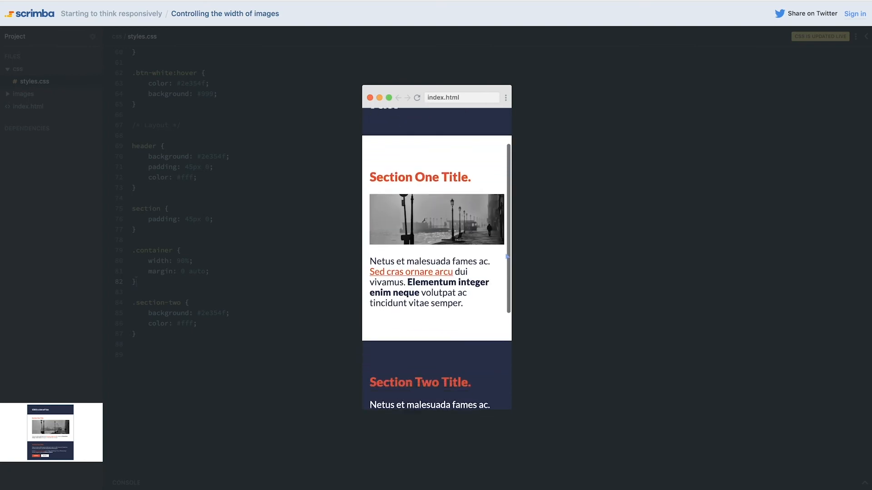
scroll("down", 3)
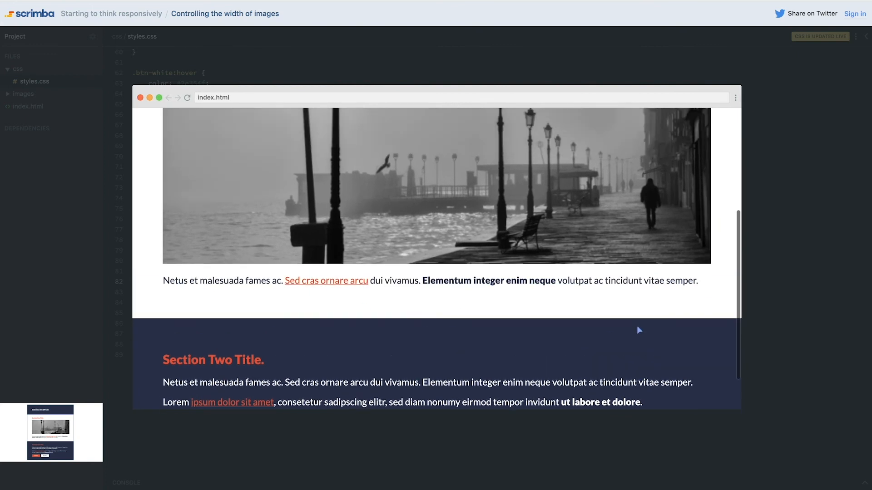
scroll("down", 3)
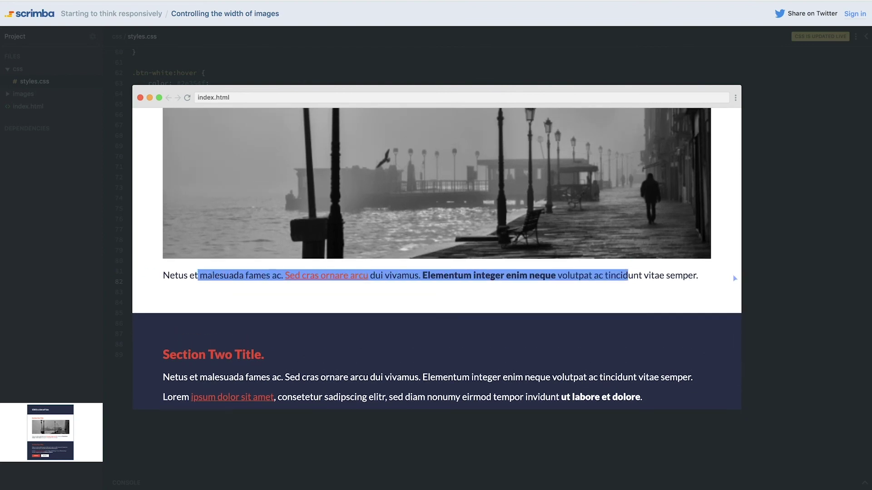
scroll("up", 3)
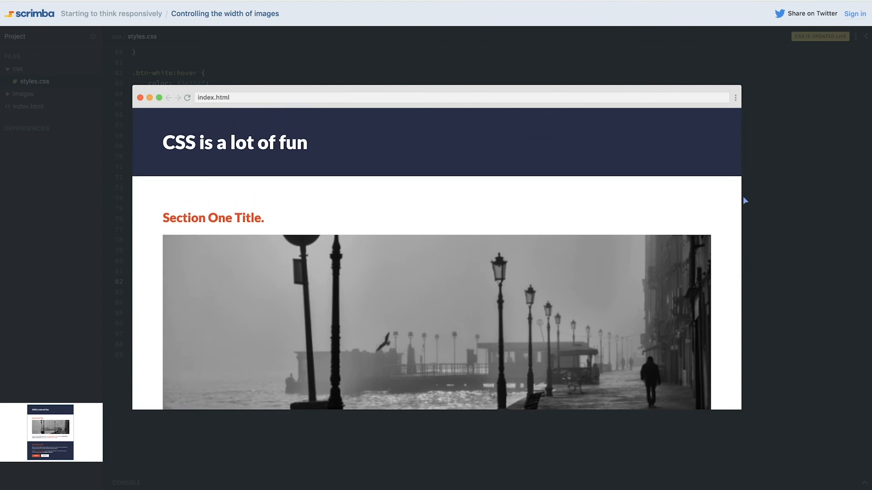